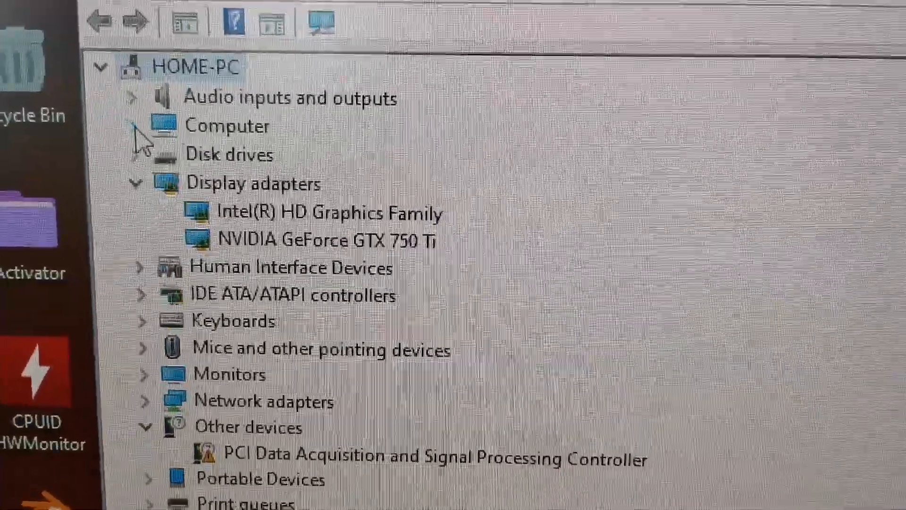
pyautogui.scroll(-3)
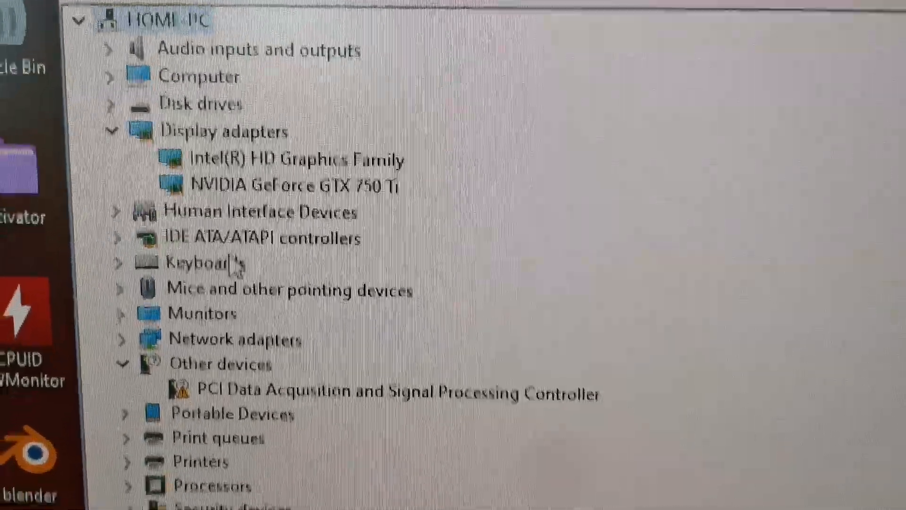
pyautogui.scroll(-3)
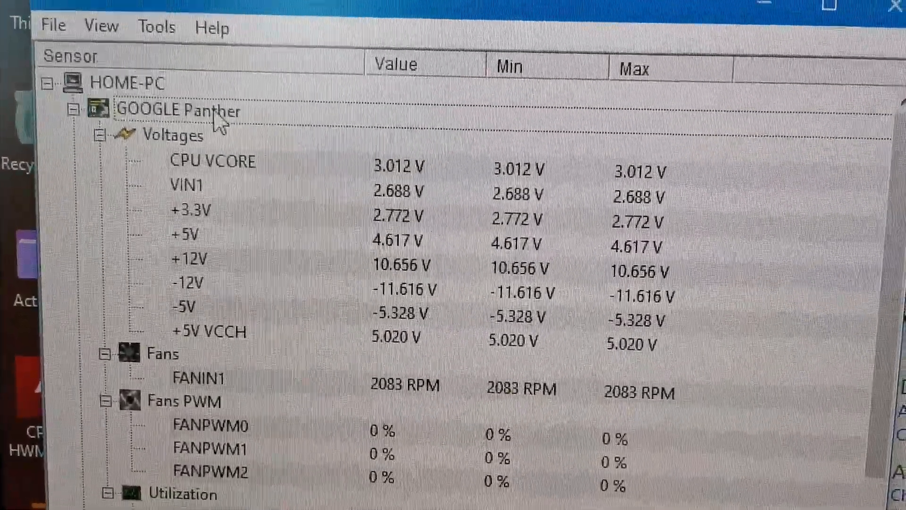
pyautogui.scroll(-3)
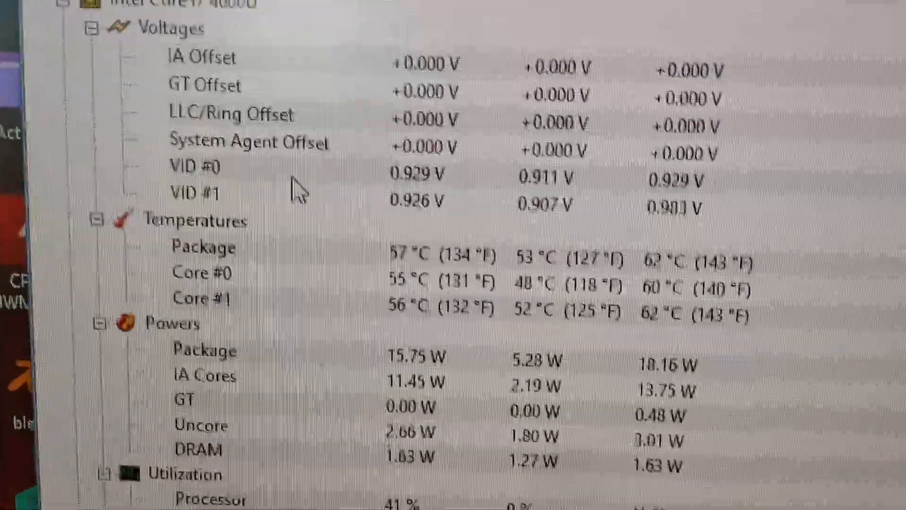
pyautogui.scroll(-3)
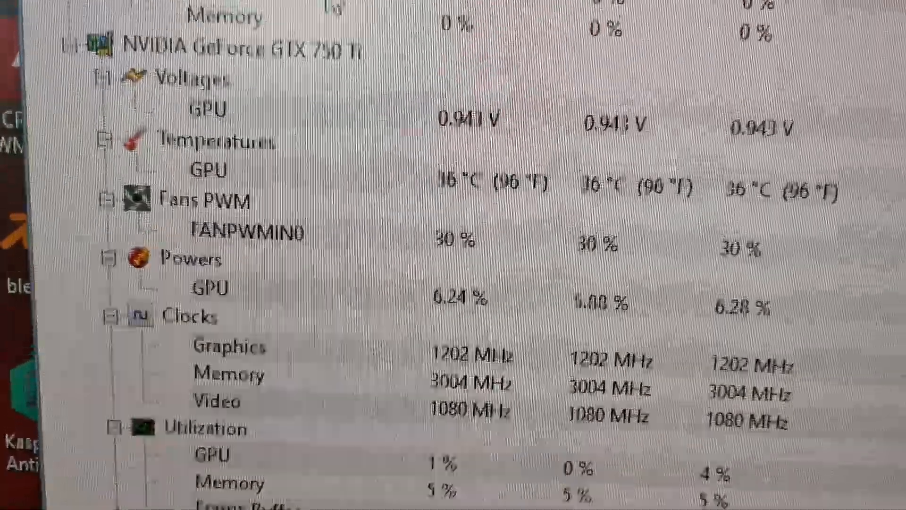
pyautogui.scroll(3)
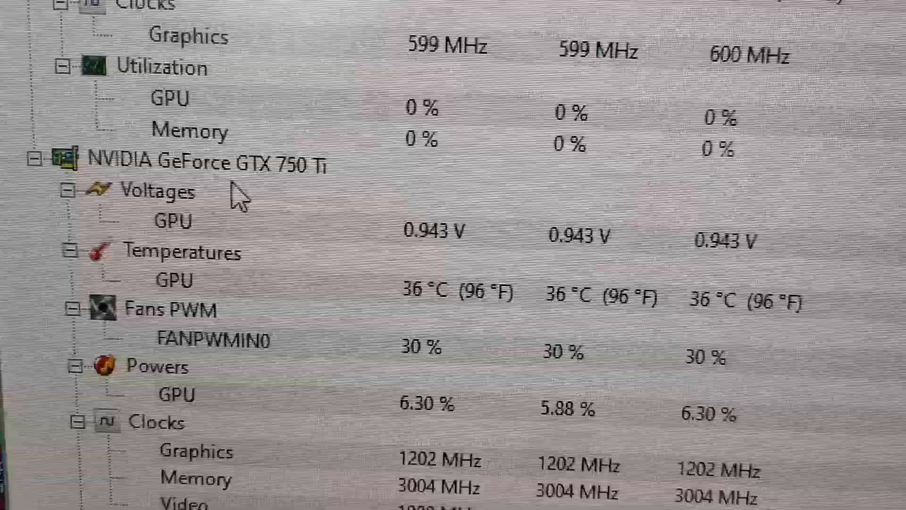
pyautogui.scroll(-3)
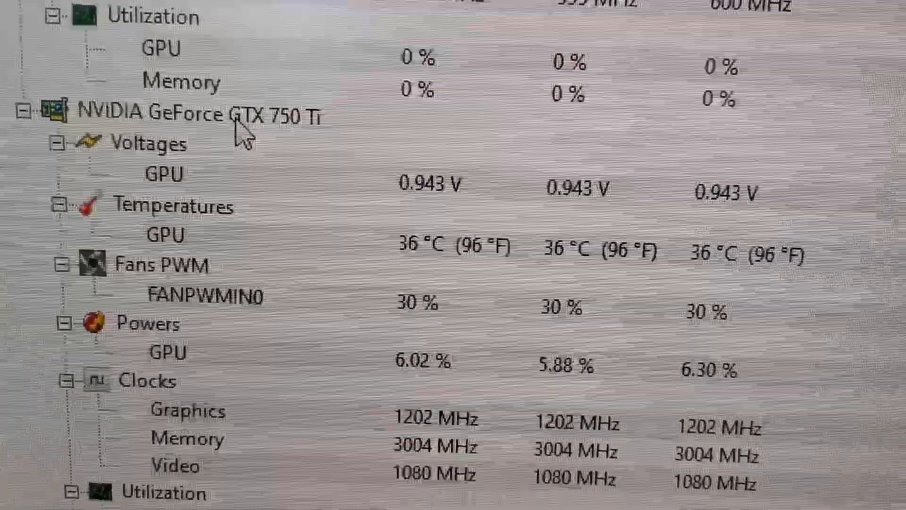